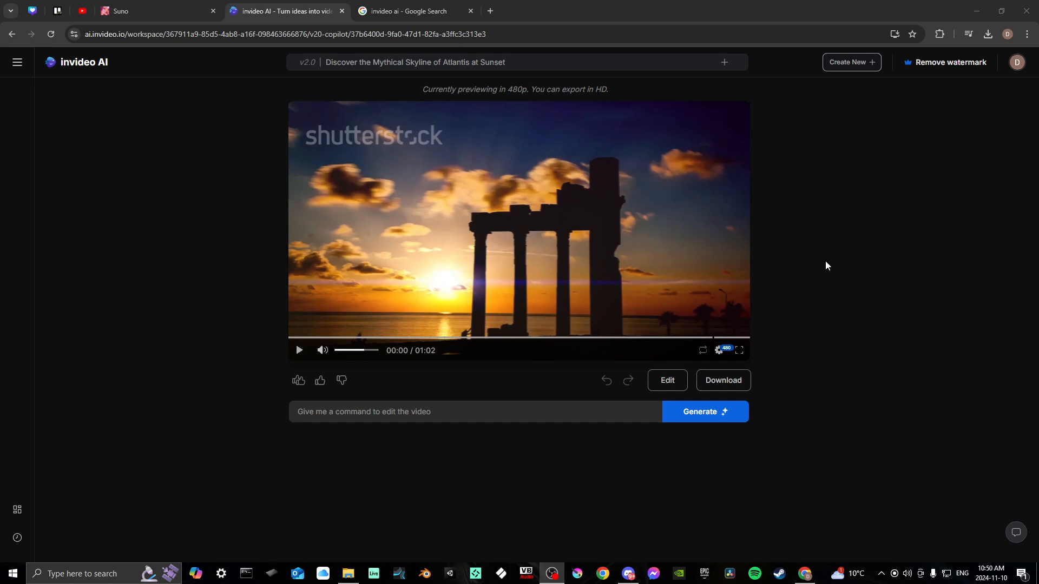
mouse_move(323, 217)
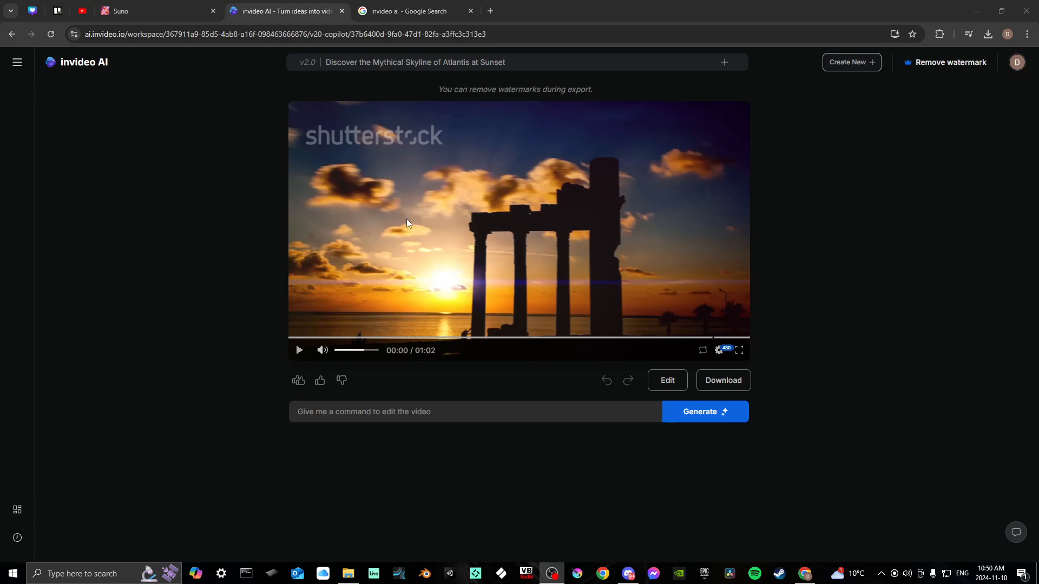
mouse_move(207, 288)
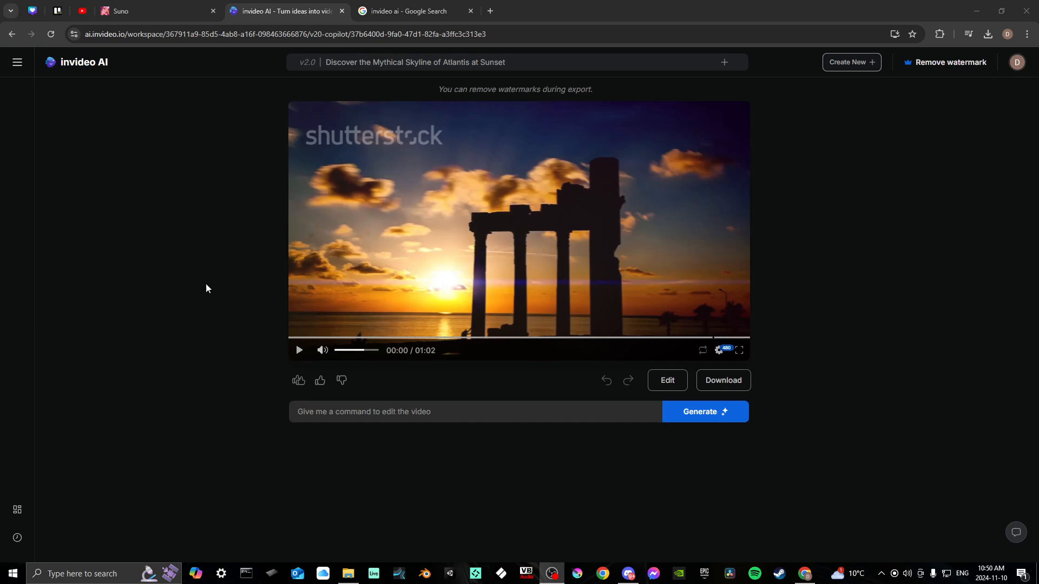
mouse_move(666, 380)
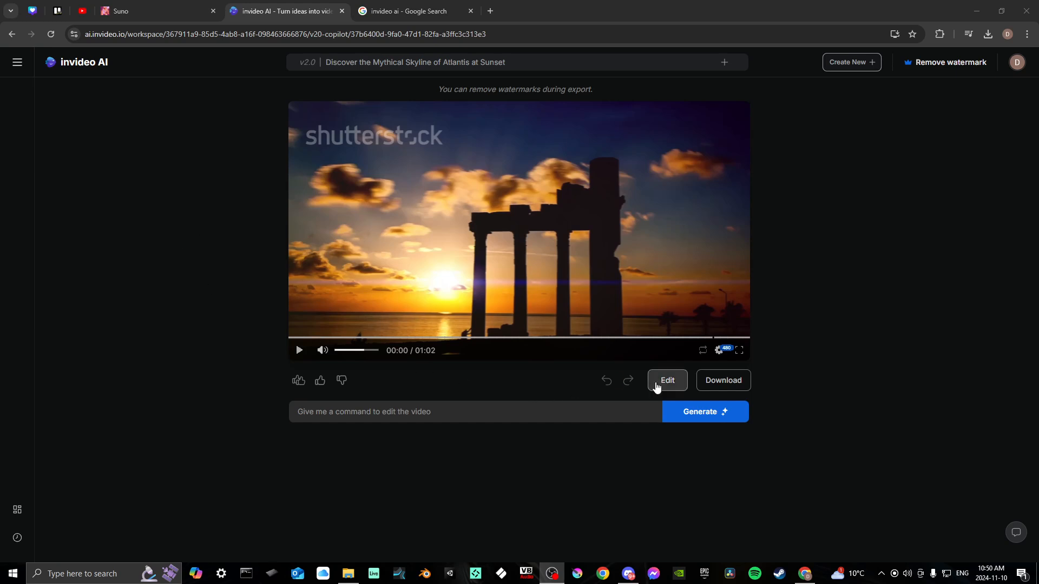
mouse_move(722, 380)
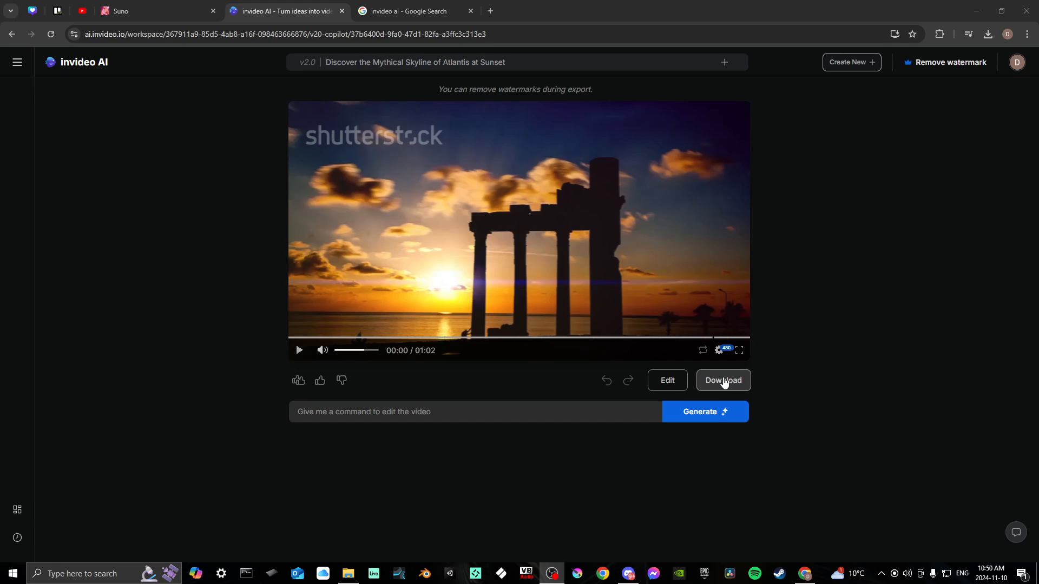
Step: Bring up the Download Settings dialog for the Atlantis sunset video
left_click(723, 380)
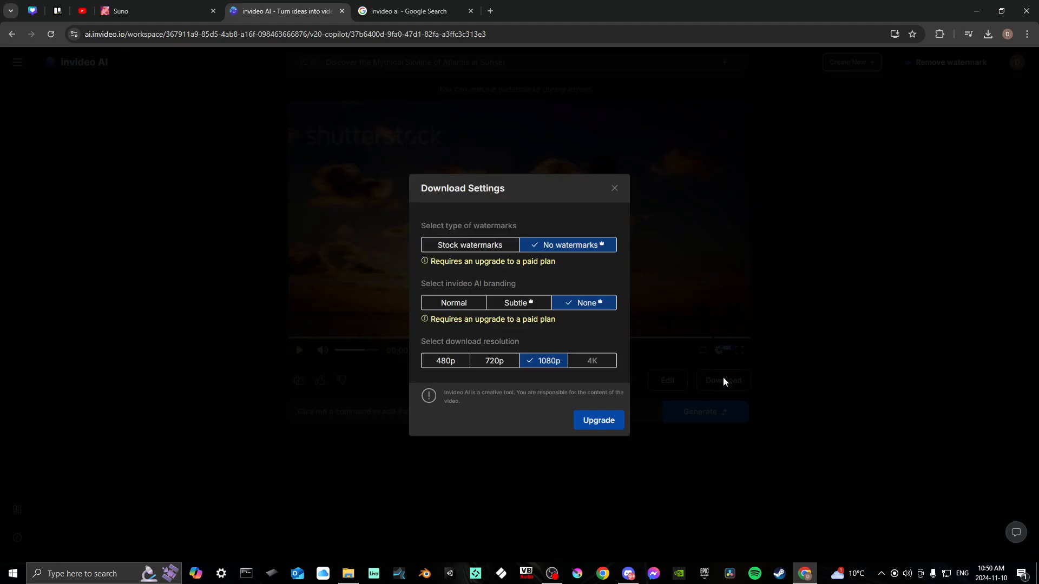
mouse_move(548, 348)
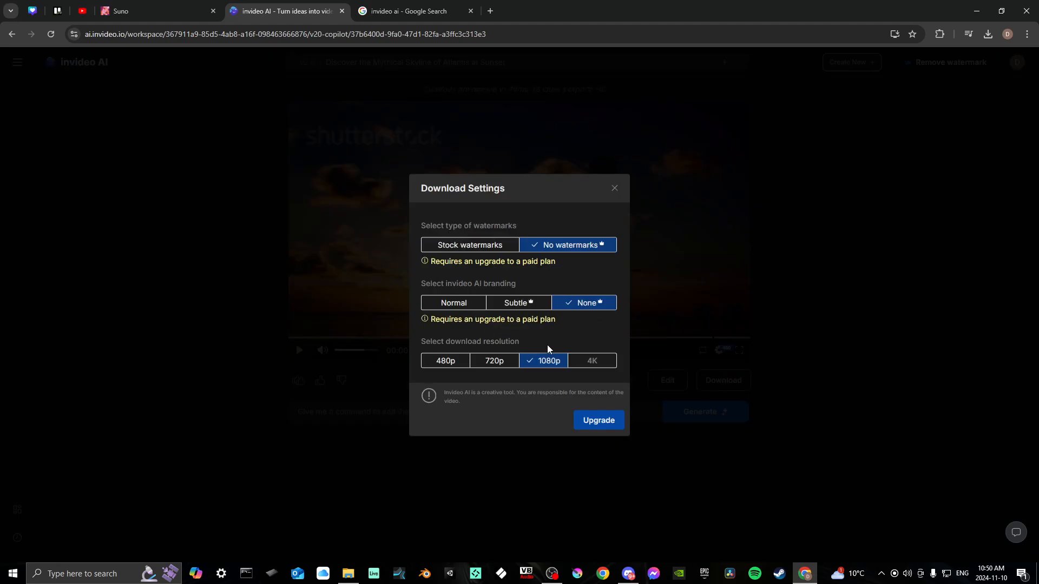
mouse_move(469, 247)
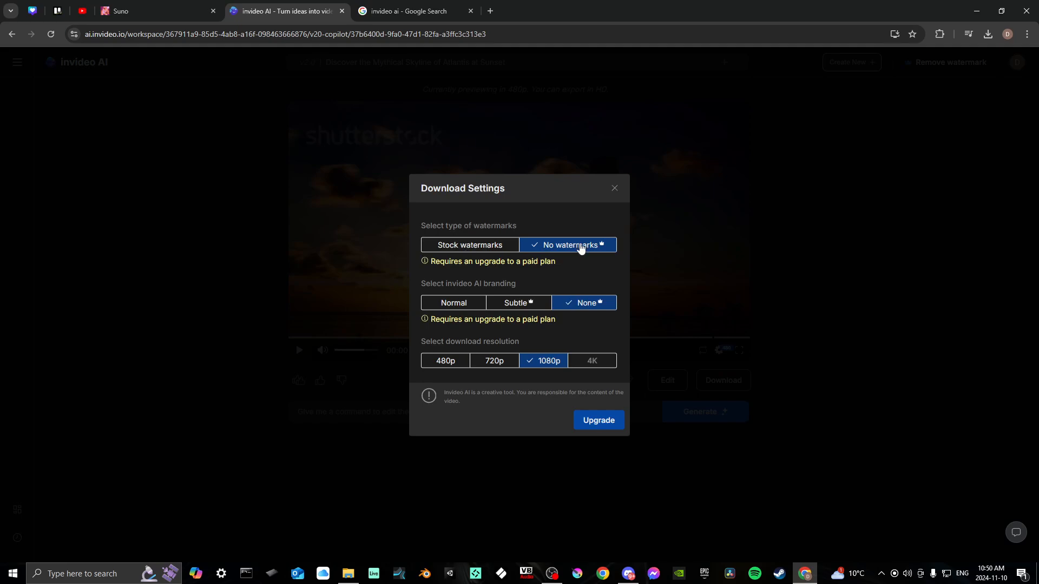
mouse_move(567, 246)
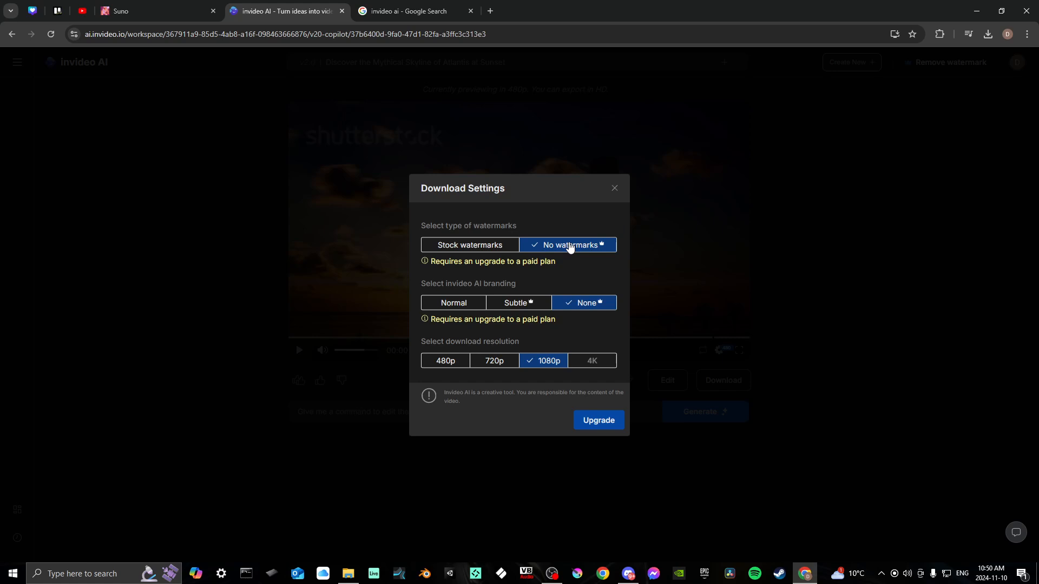
mouse_move(491, 331)
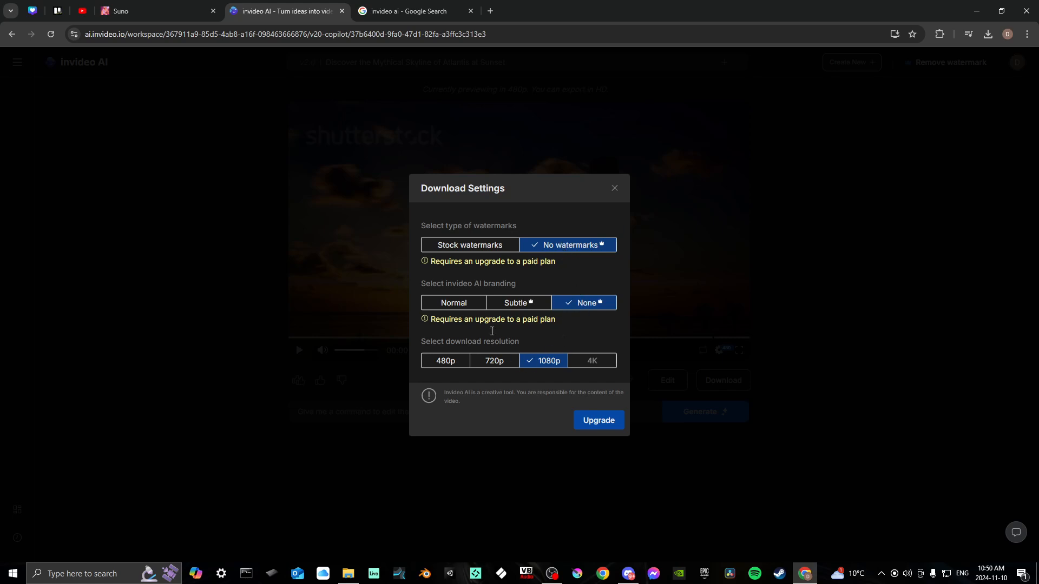
mouse_move(464, 248)
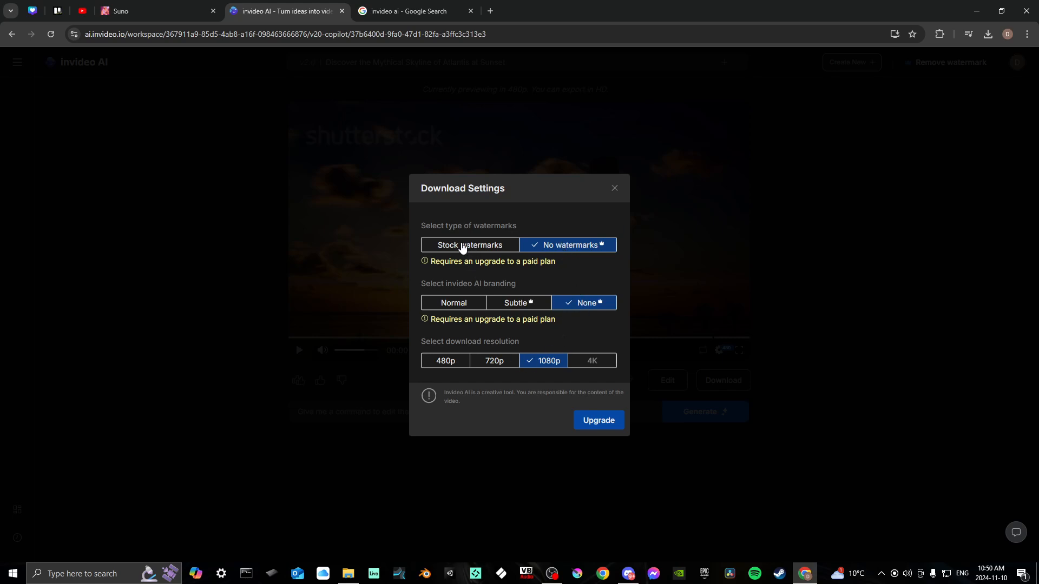
Step: Choose stock watermarks and normal invideo AI branding, keeping 1080p resolution
left_click(469, 245)
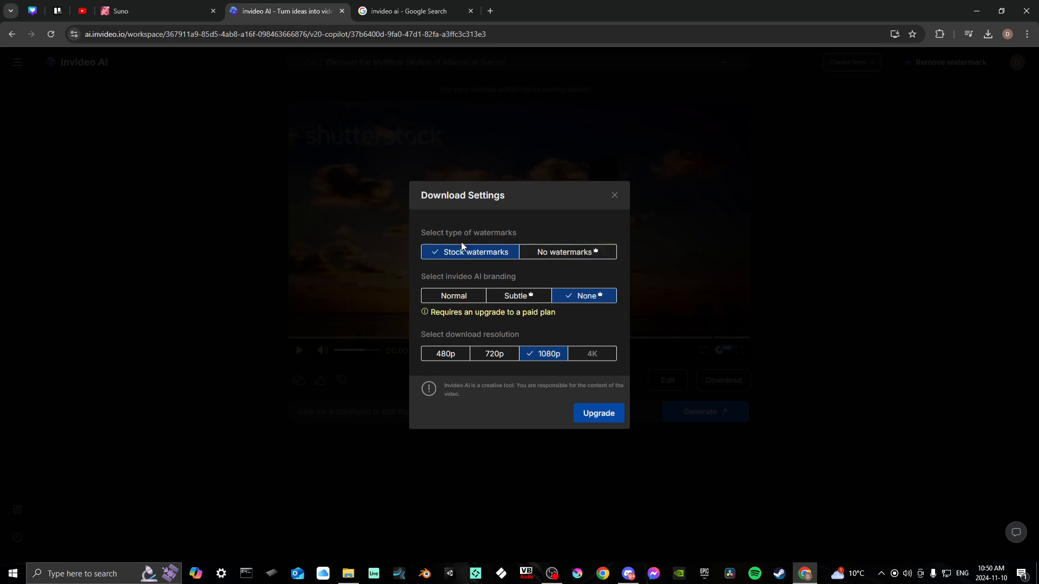
mouse_move(452, 296)
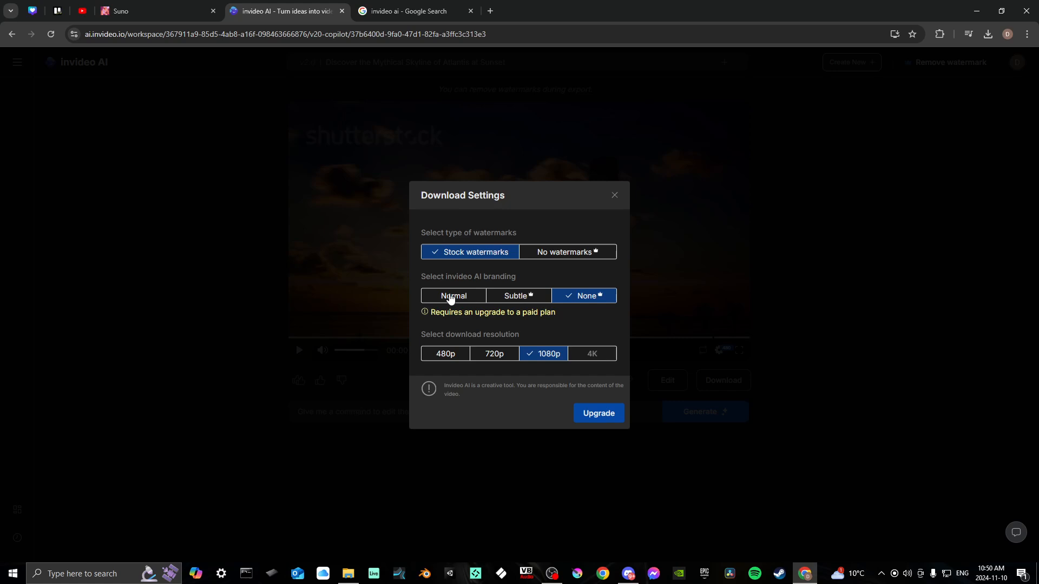
left_click(454, 295)
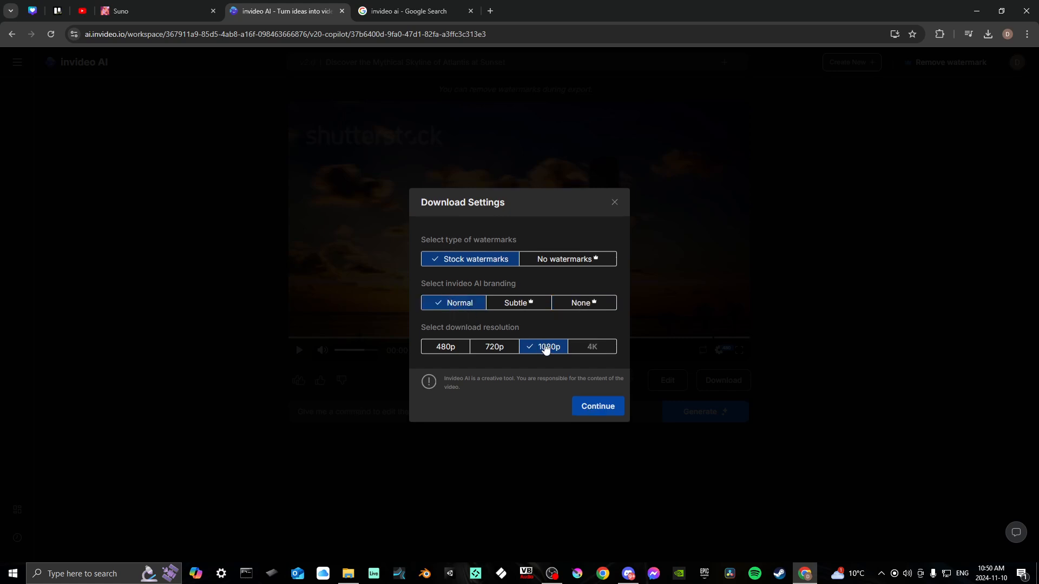
mouse_move(498, 318)
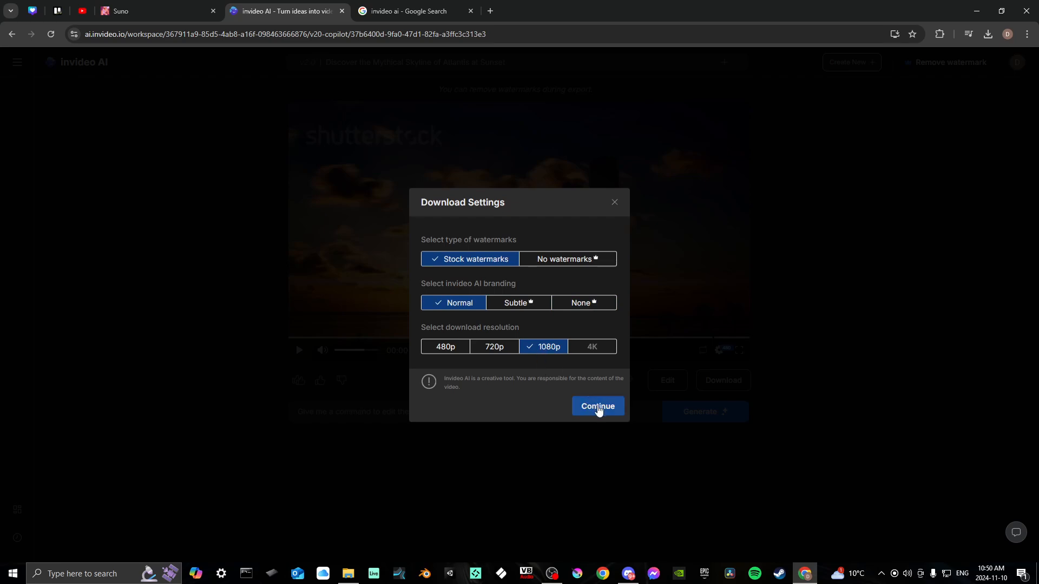
Step: Export the video to 100% and confirm the 112 MB 1080p MP4 in Chrome's downloads
left_click(597, 406)
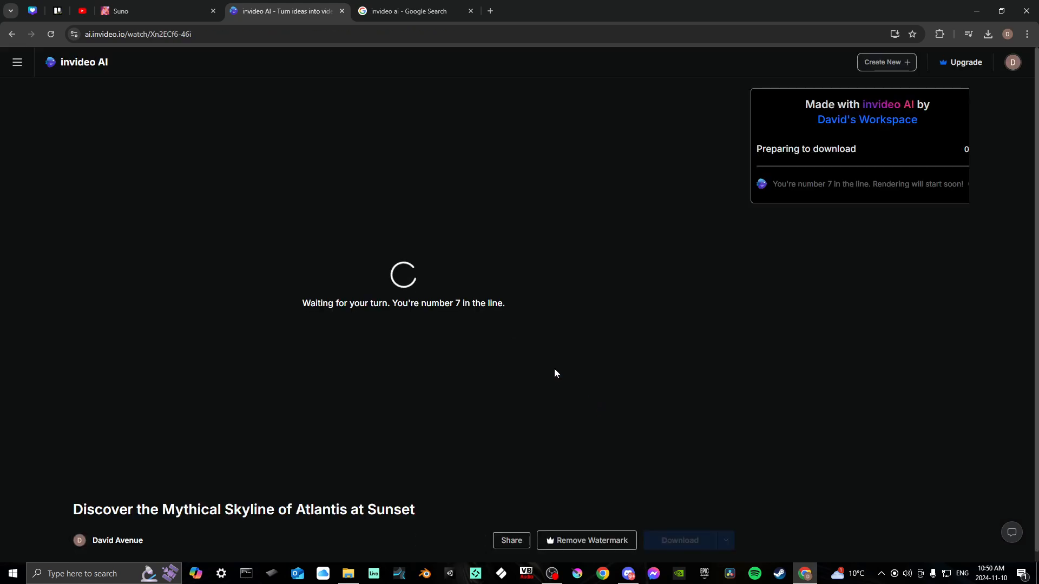
mouse_move(572, 320)
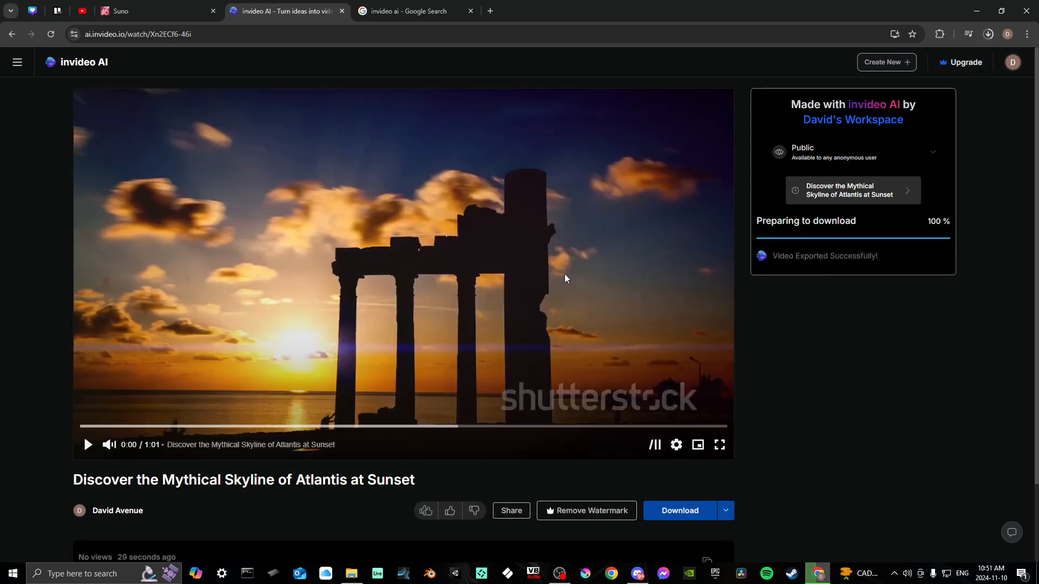
mouse_move(944, 366)
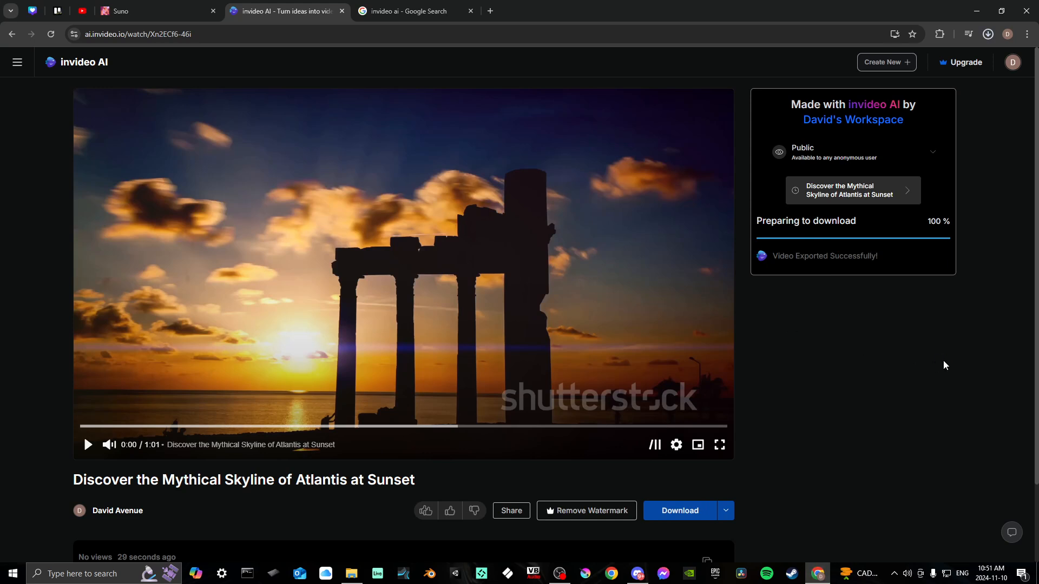
left_click(986, 34)
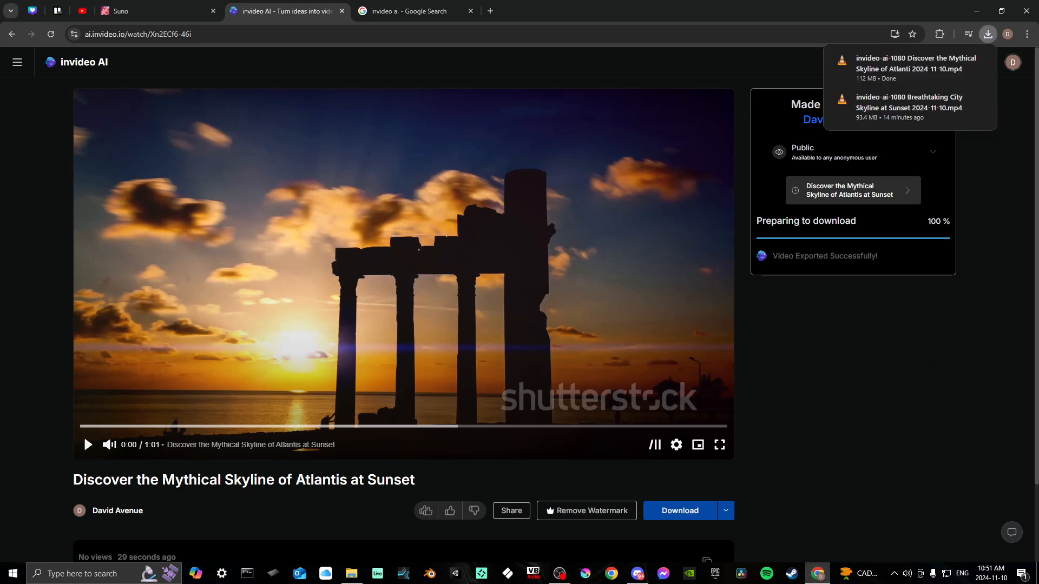